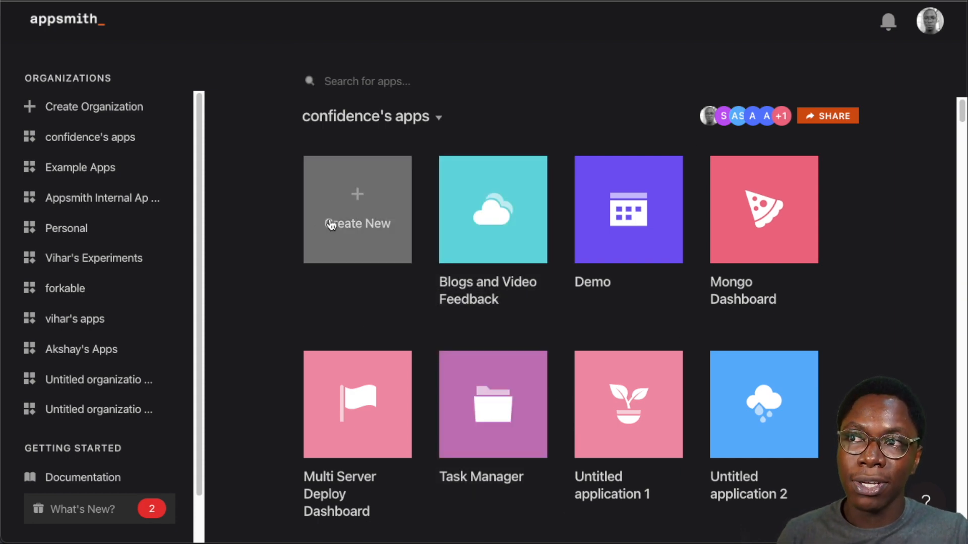
Create a new application from the apps dashboard
left_click(357, 223)
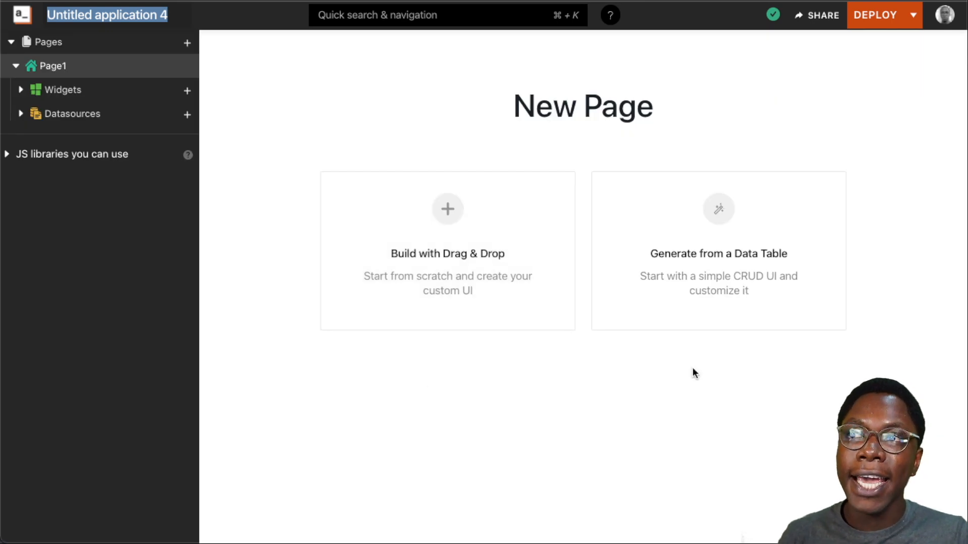
mouse_move(447, 286)
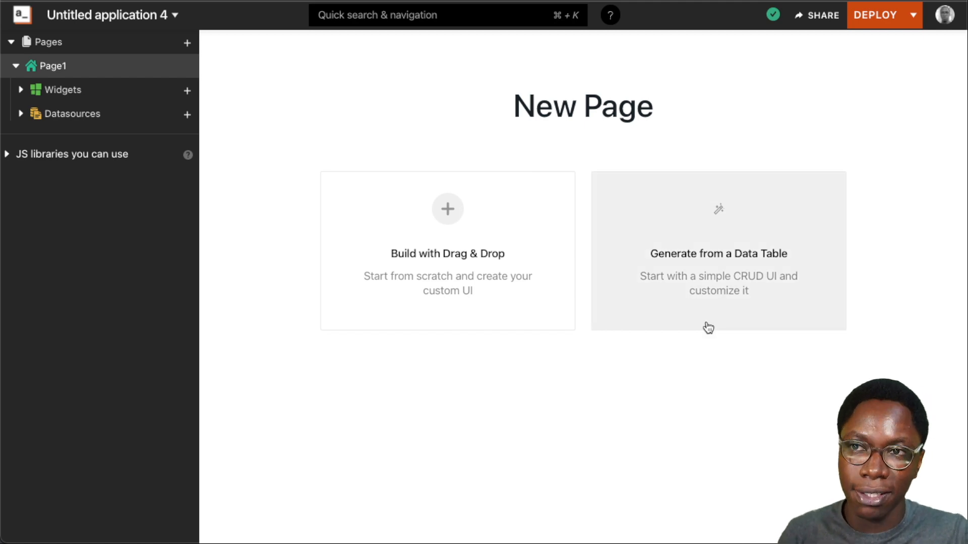
Start generating a page from a data table, using Mock Database as the datasource
left_click(718, 251)
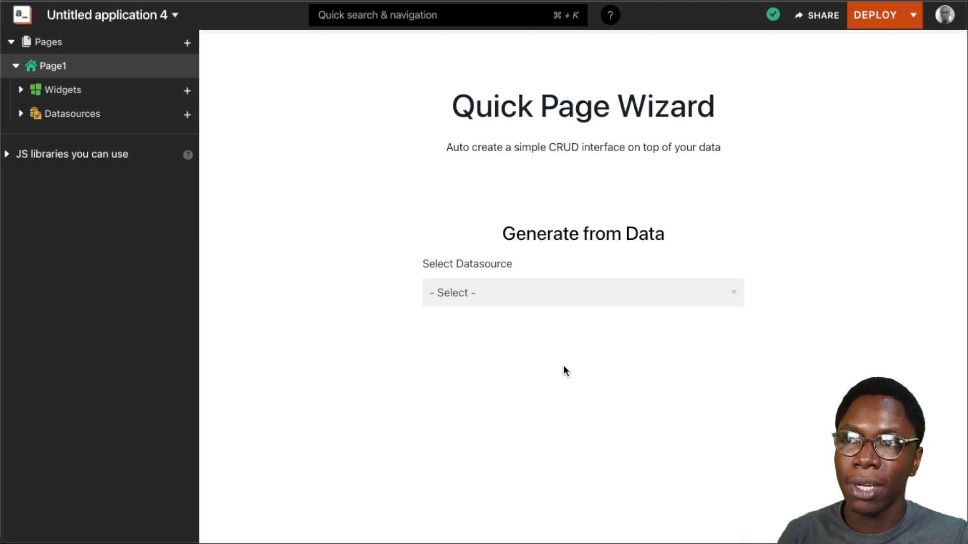
left_click(583, 293)
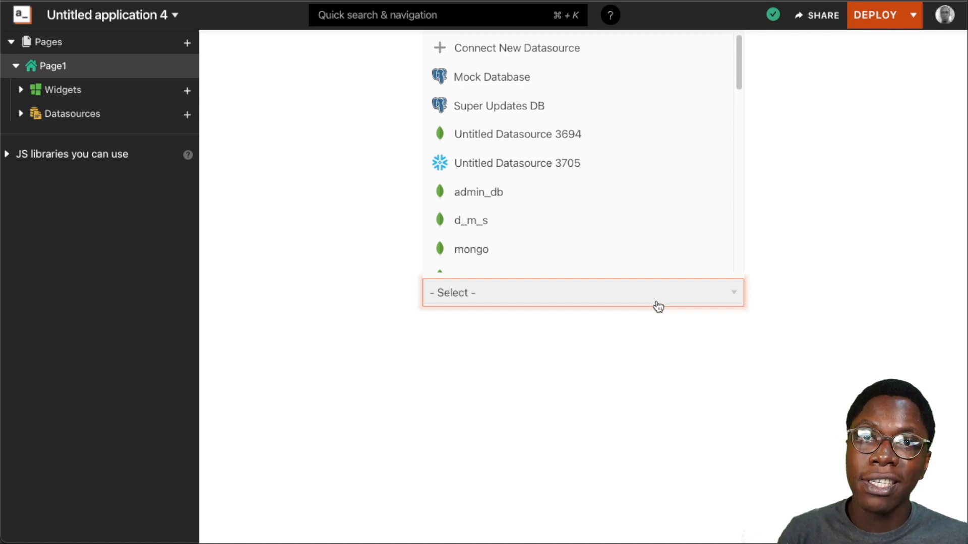
mouse_move(594, 154)
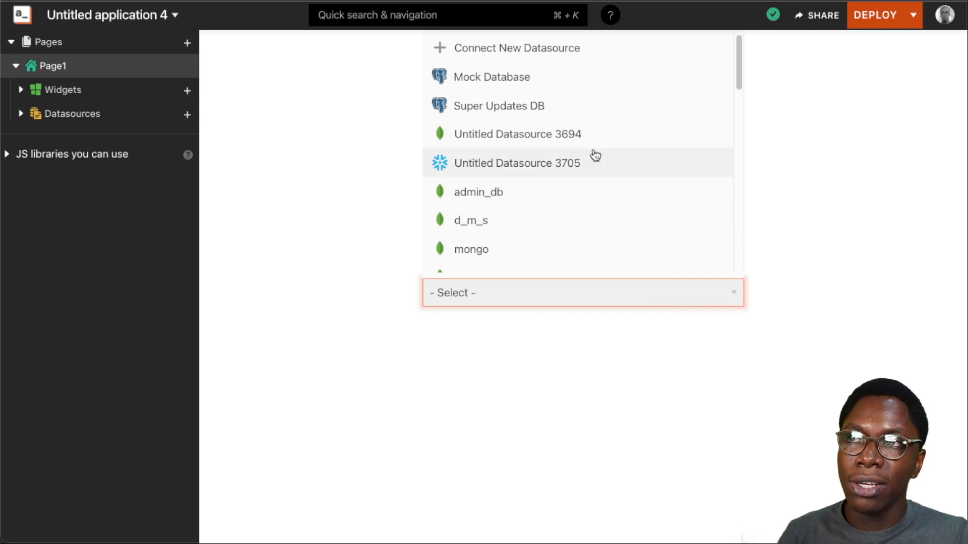
mouse_move(504, 177)
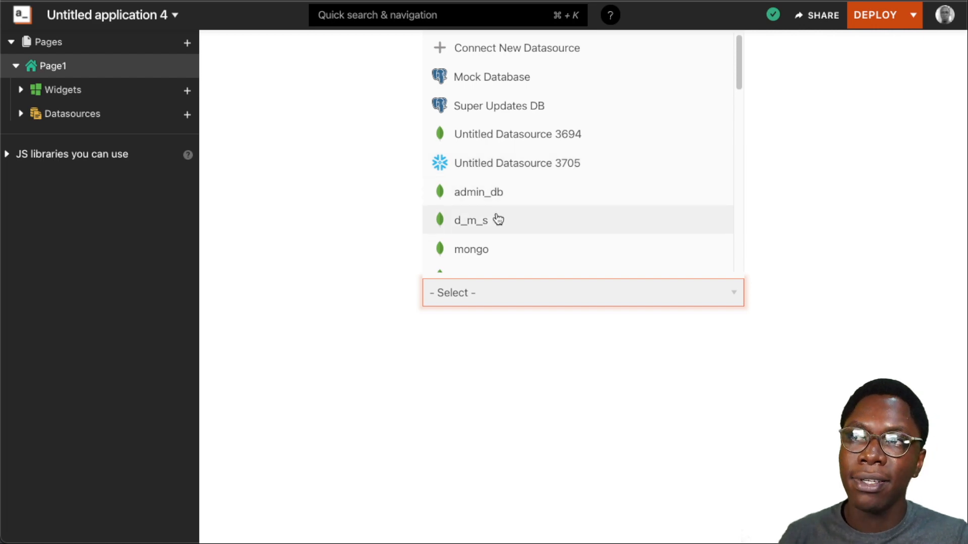
mouse_move(606, 94)
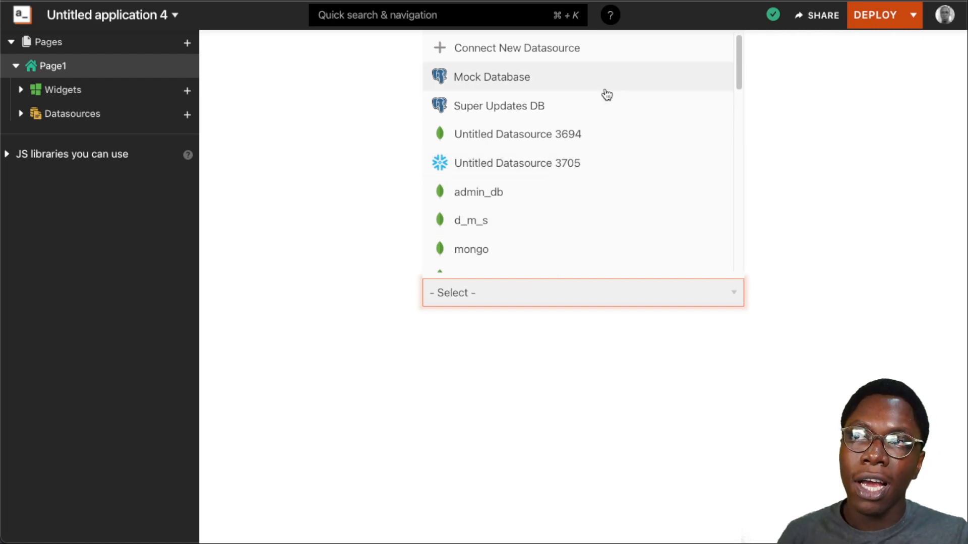
left_click(492, 76)
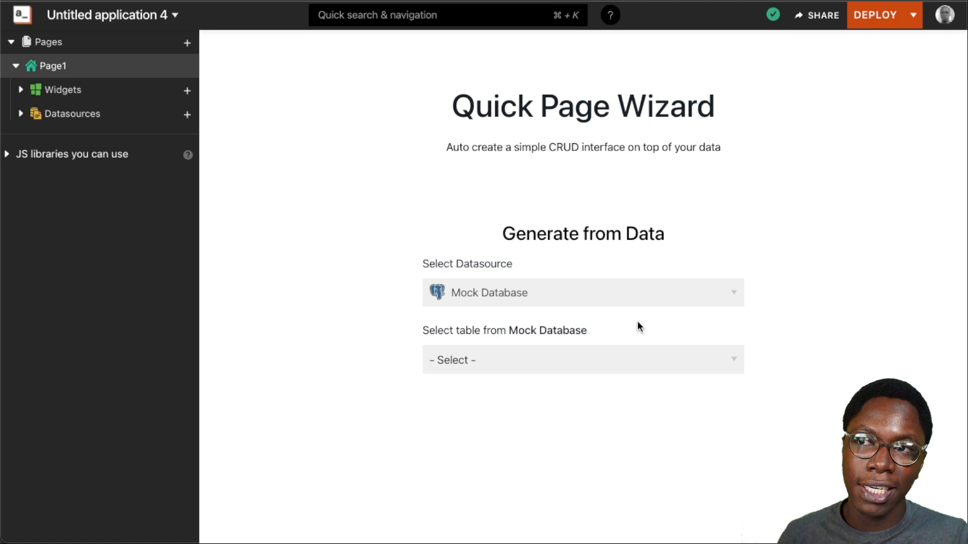
mouse_move(662, 361)
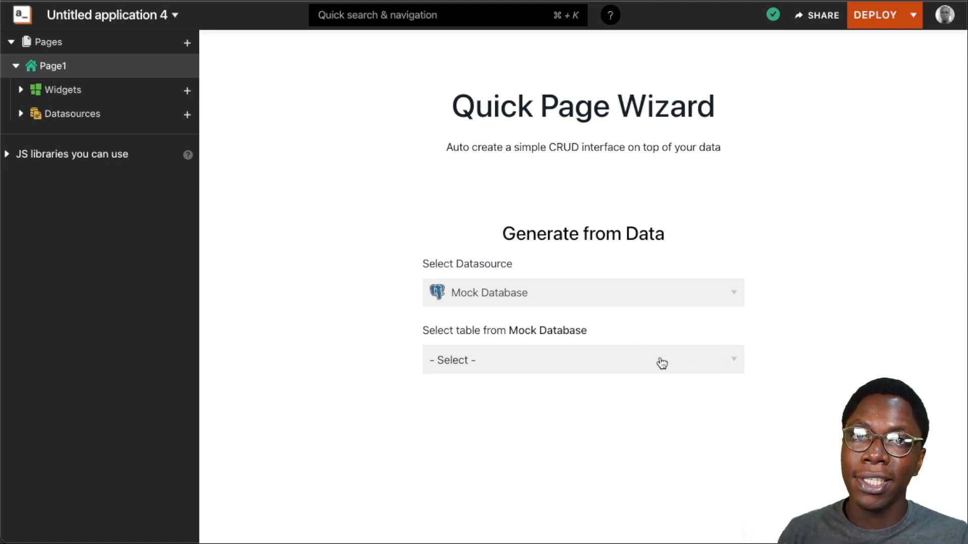
Choose the public.employees table and make email the searchable column
left_click(582, 360)
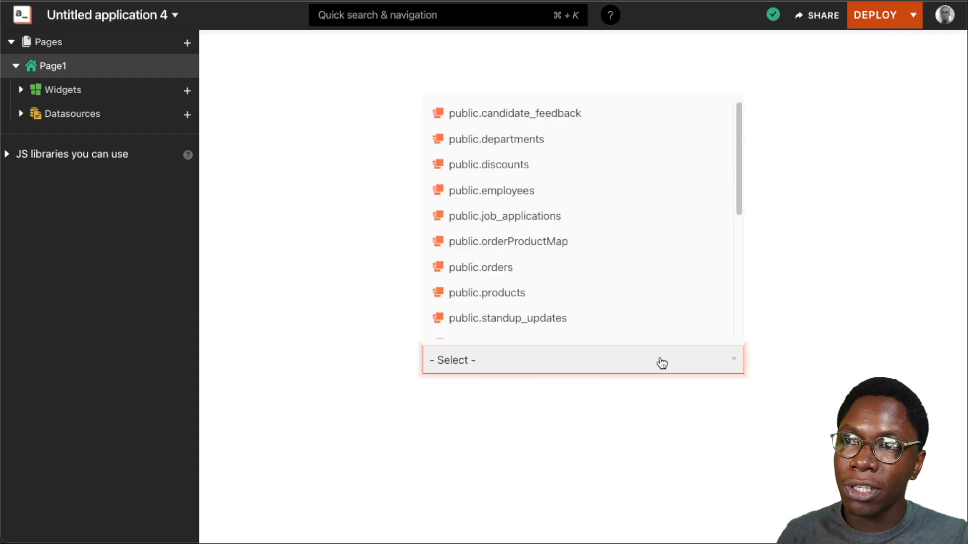
left_click(492, 190)
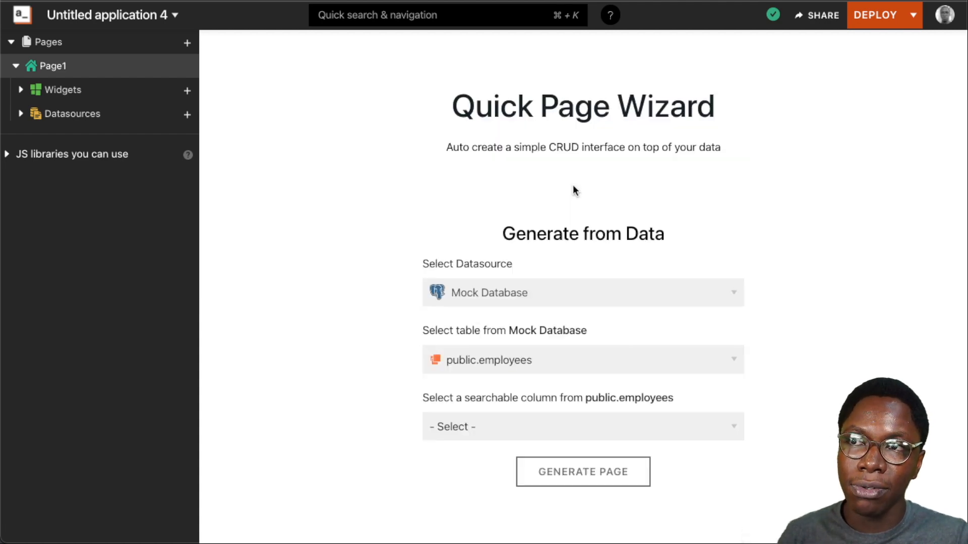
left_click(582, 426)
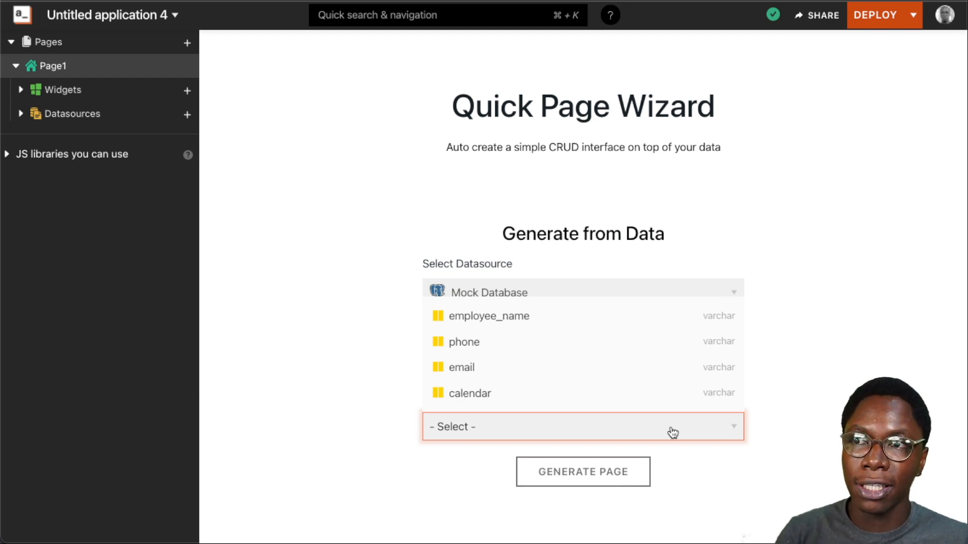
left_click(461, 368)
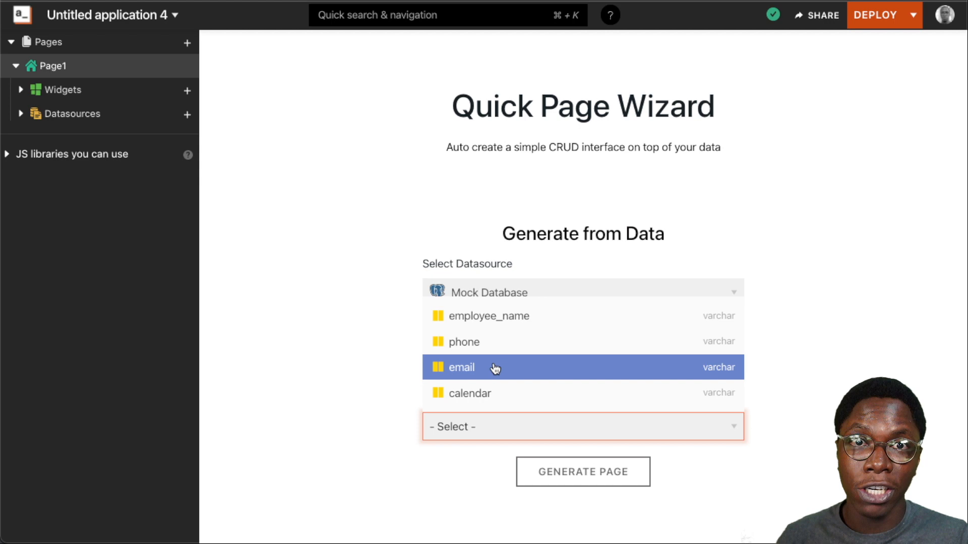
left_click(462, 367)
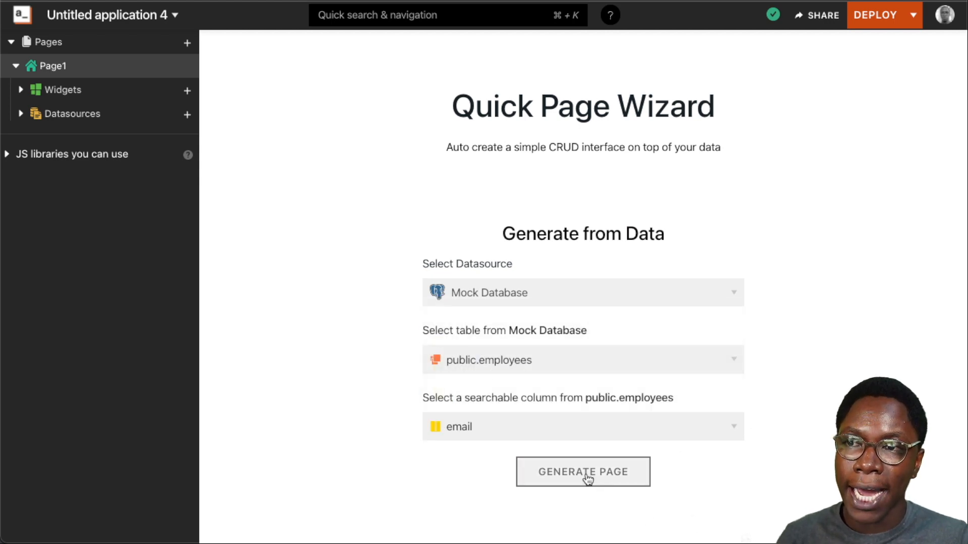
Generate the employees CRUD page, select its container, and open the New Row form
left_click(582, 472)
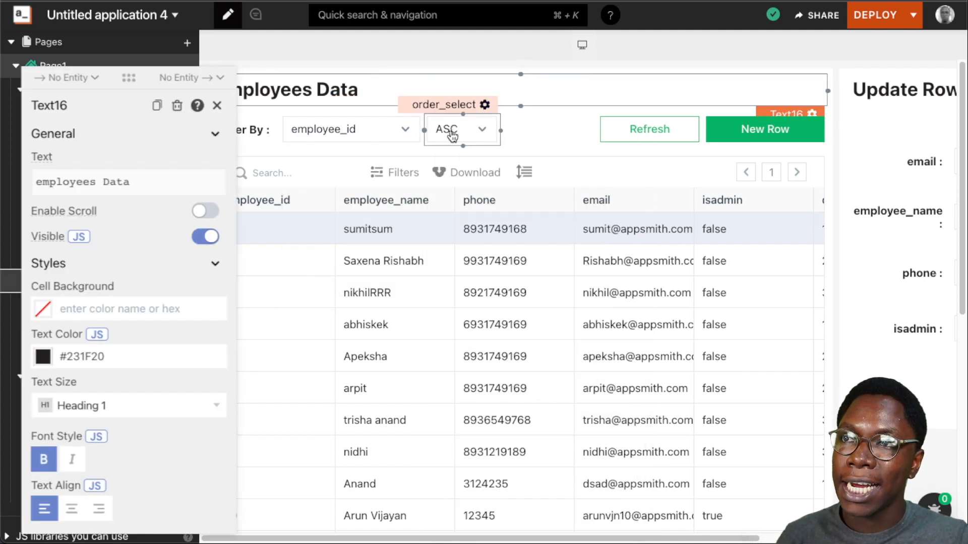
left_click(454, 129)
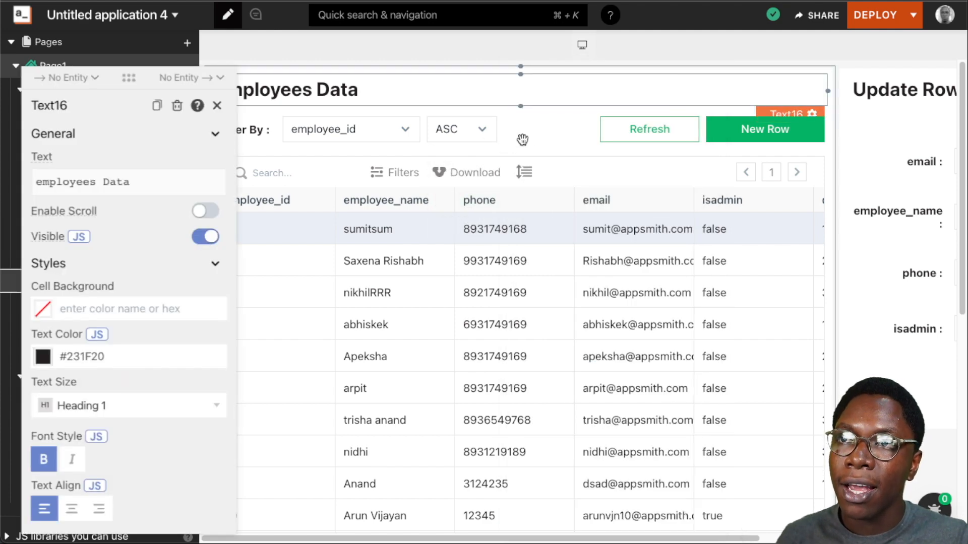
left_click(649, 129)
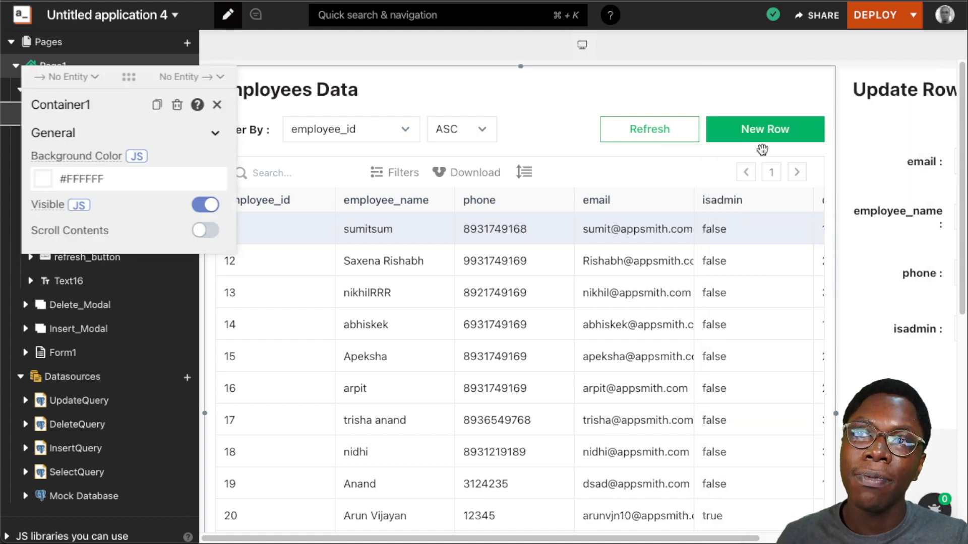
left_click(764, 130)
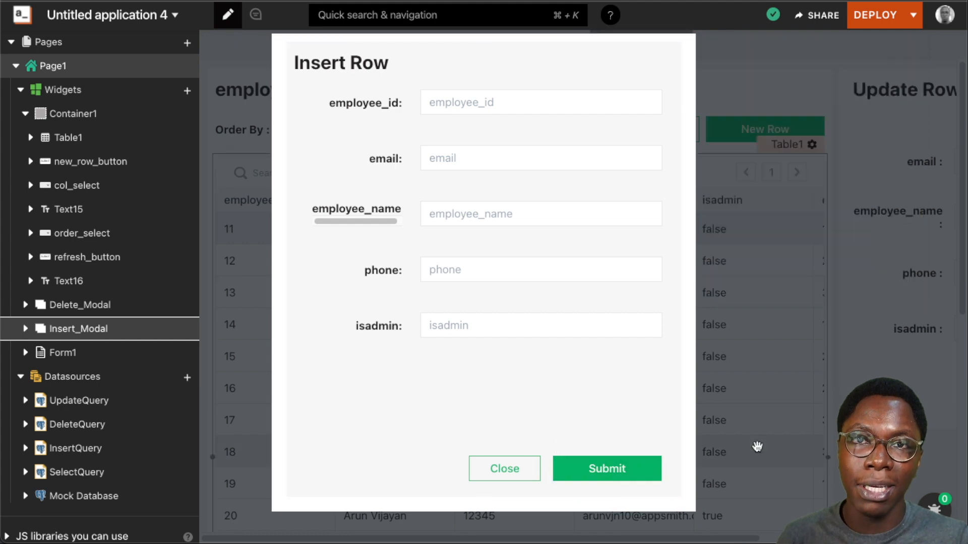
Close the Insert Row modal to return to the employees table
left_click(504, 468)
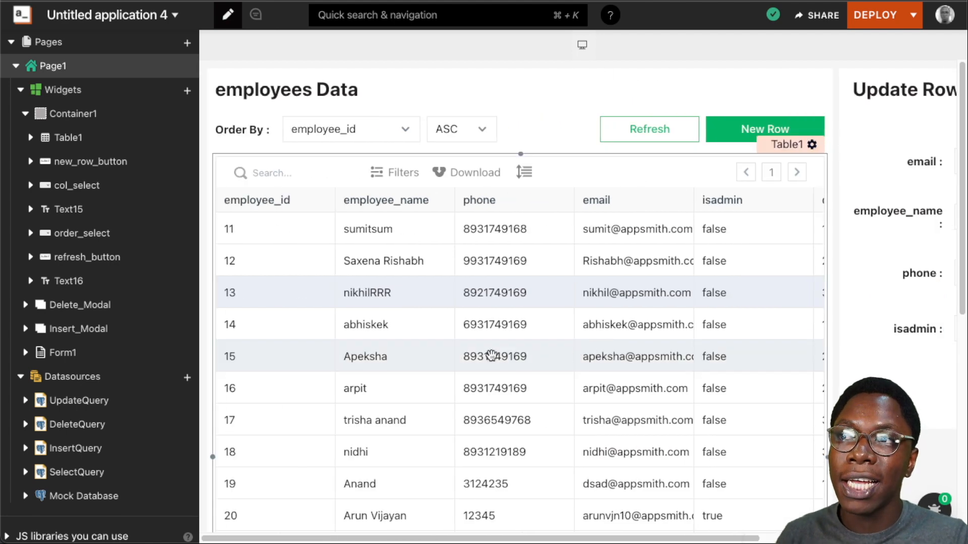
scroll("down", 3)
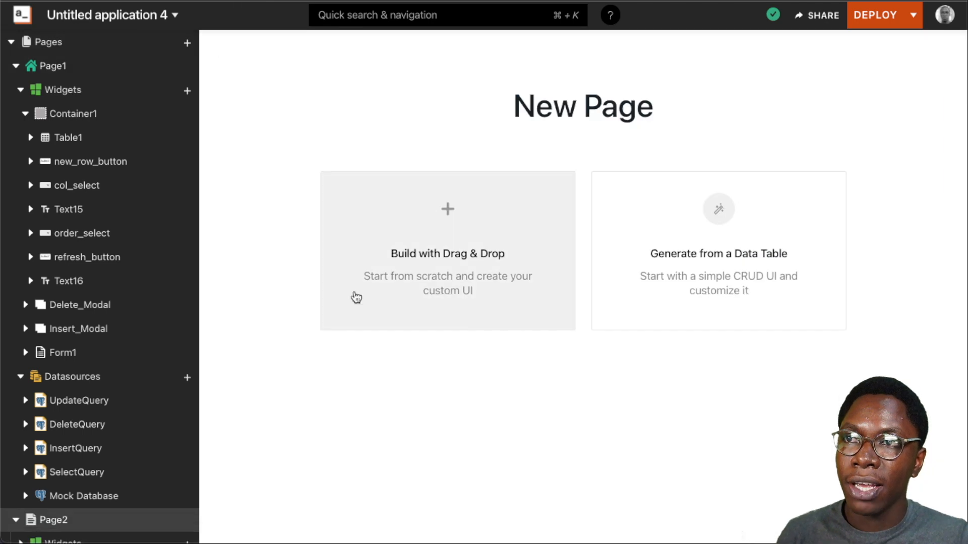
mouse_move(747, 371)
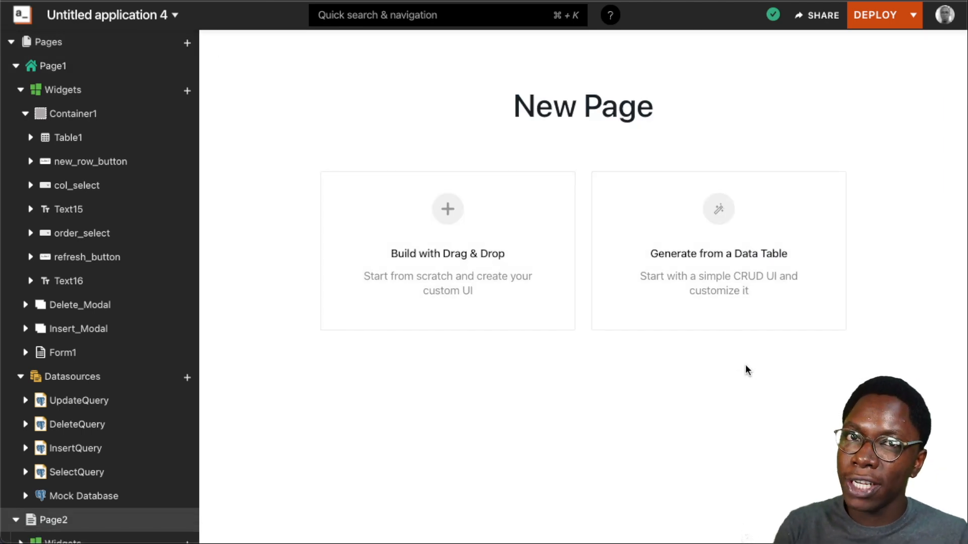
left_click(718, 209)
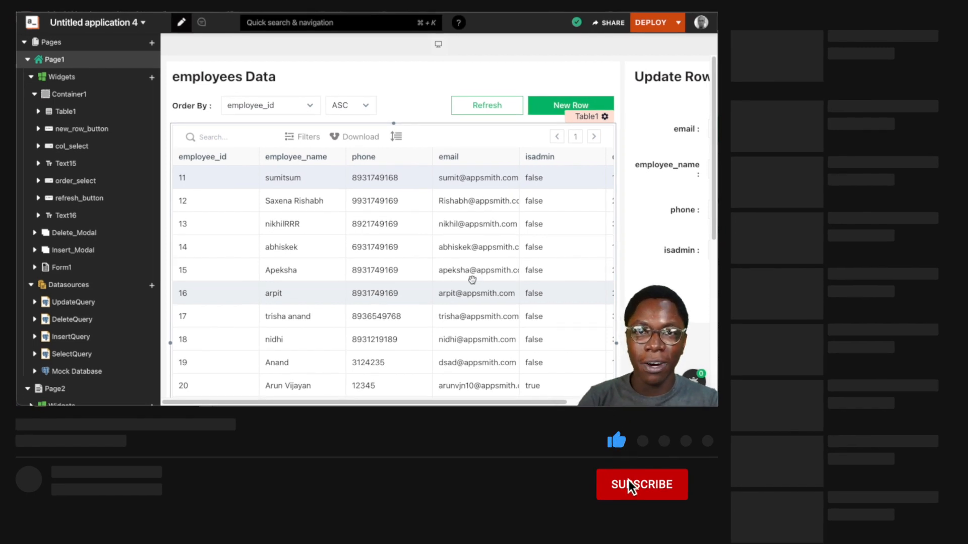
left_click(642, 484)
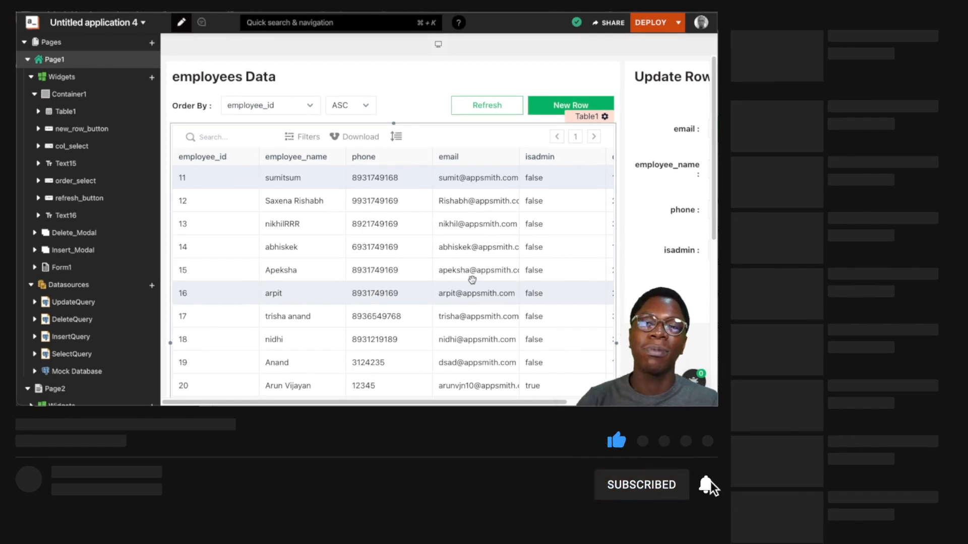